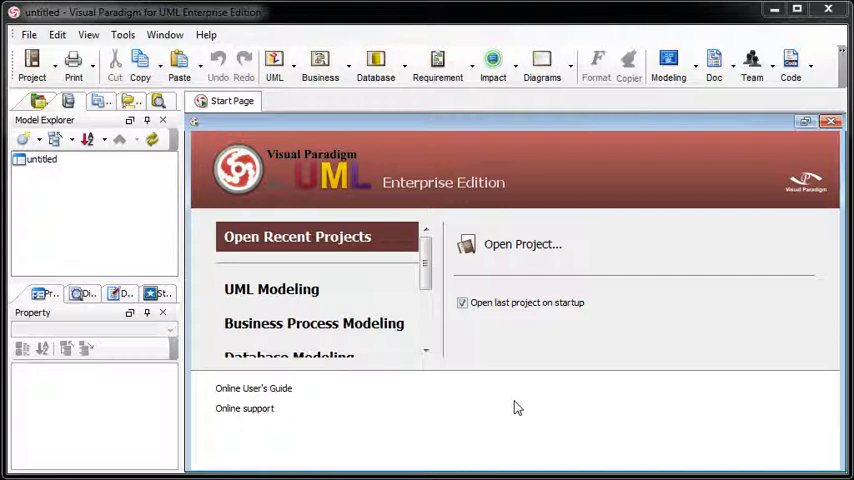
- Start a new class diagram and name its class OrderController
click(274, 65)
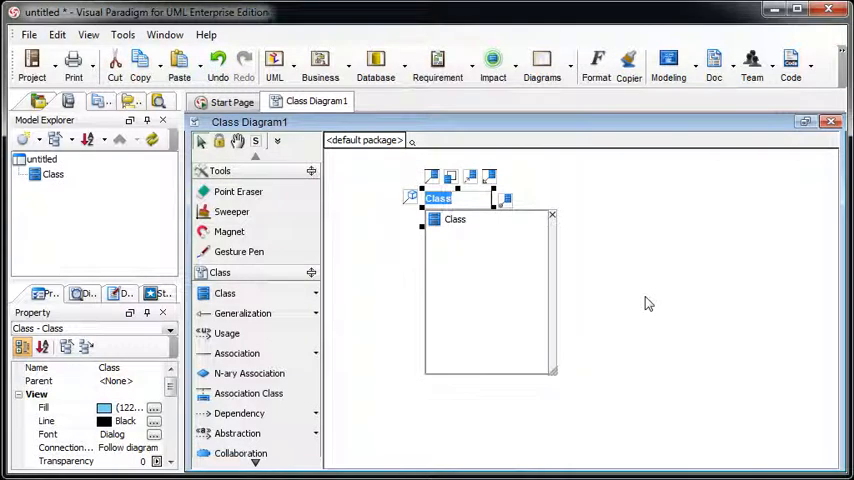
text(OrderController)
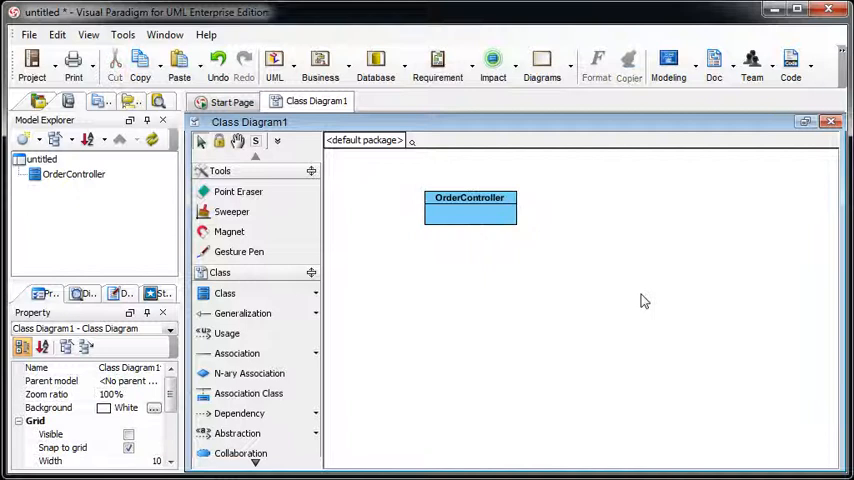
- Build a sequence diagram with an OrderController lifeline receiving message 1 from a LifeLine
click(274, 65)
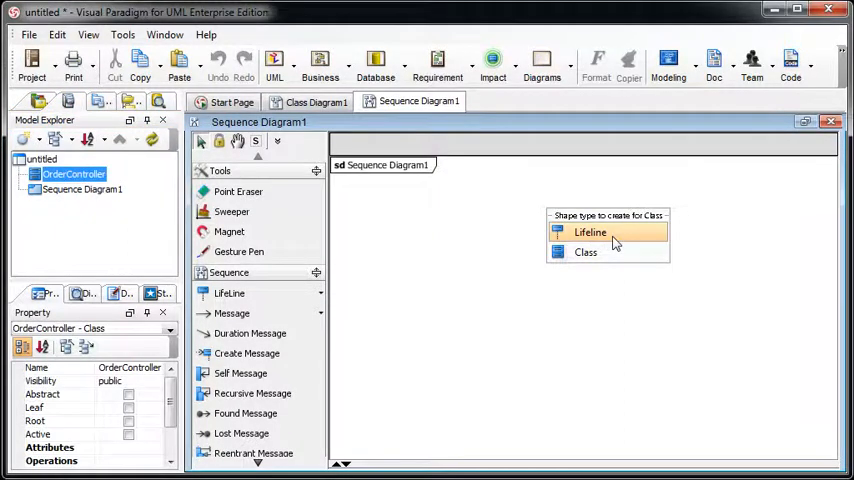
click(589, 232)
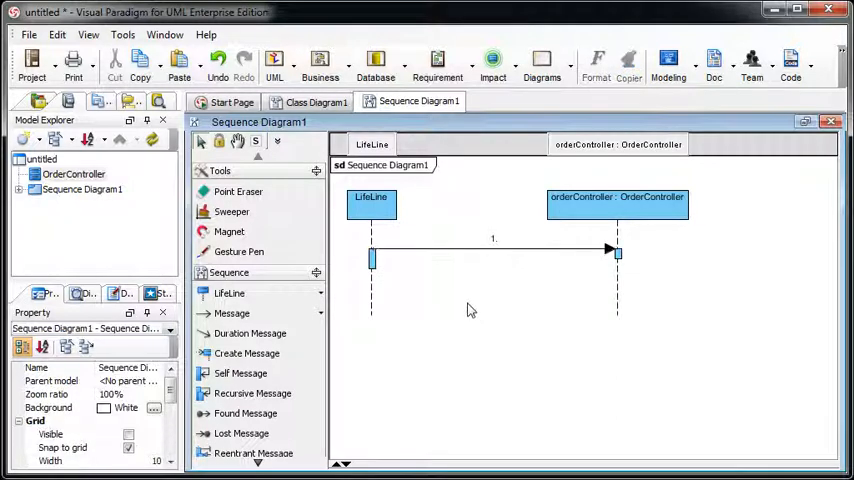
click(490, 250)
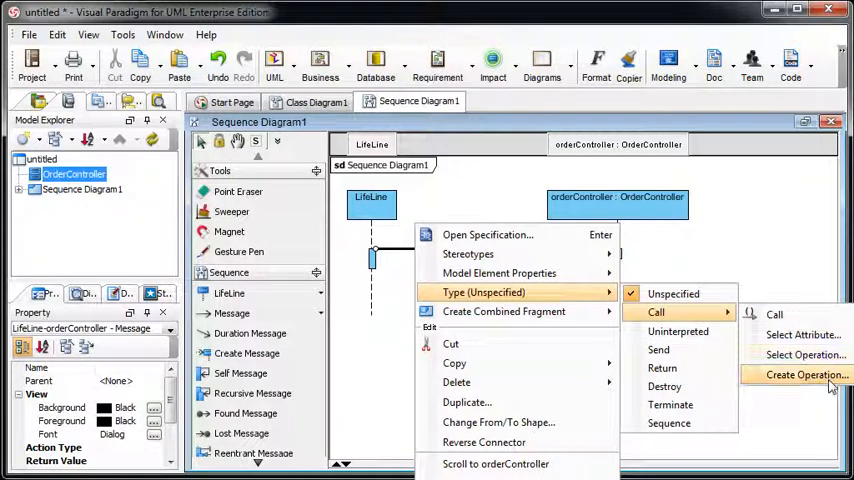
- Set message 1 to a Call and create a new operation for it
click(802, 374)
text(lookupO)
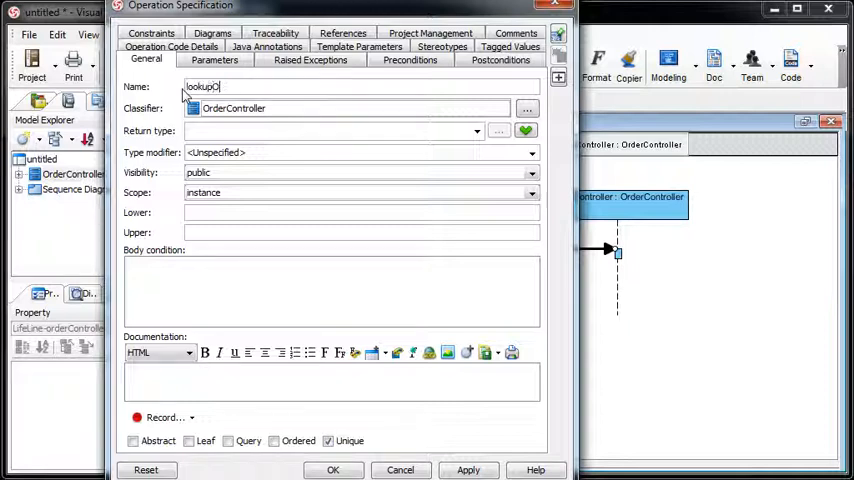
- Add a parameter named orderID to the lookupOrder operation
click(214, 60)
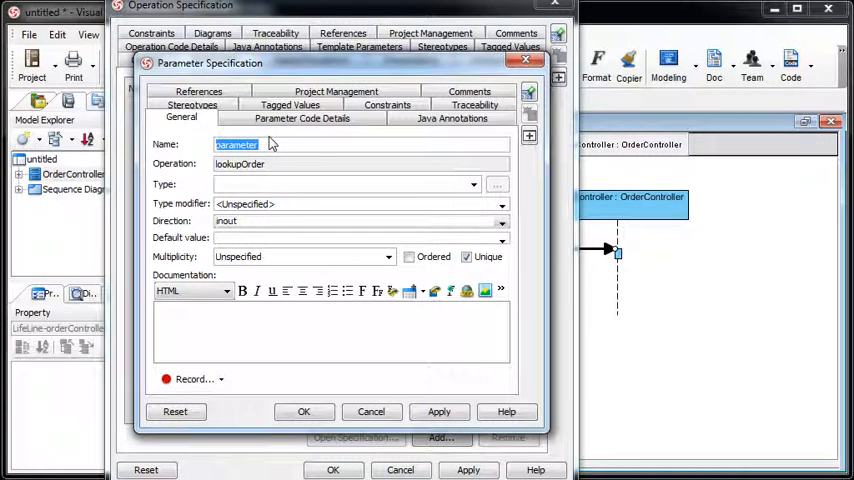
text(orderID)
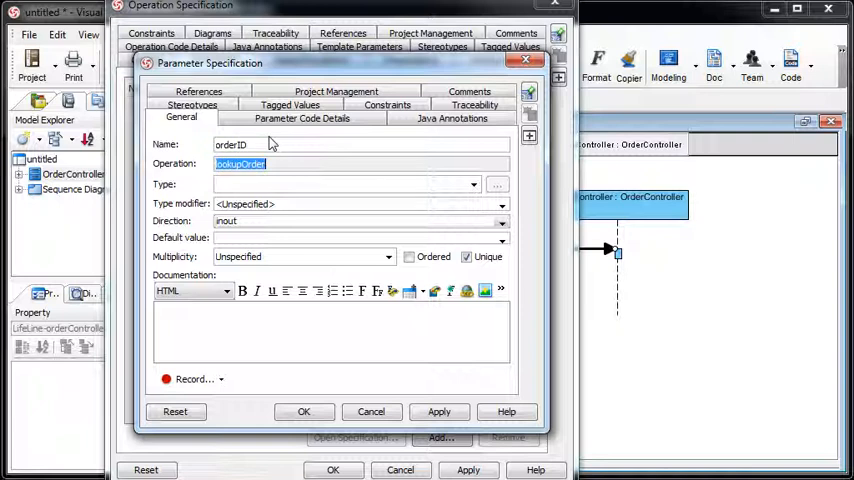